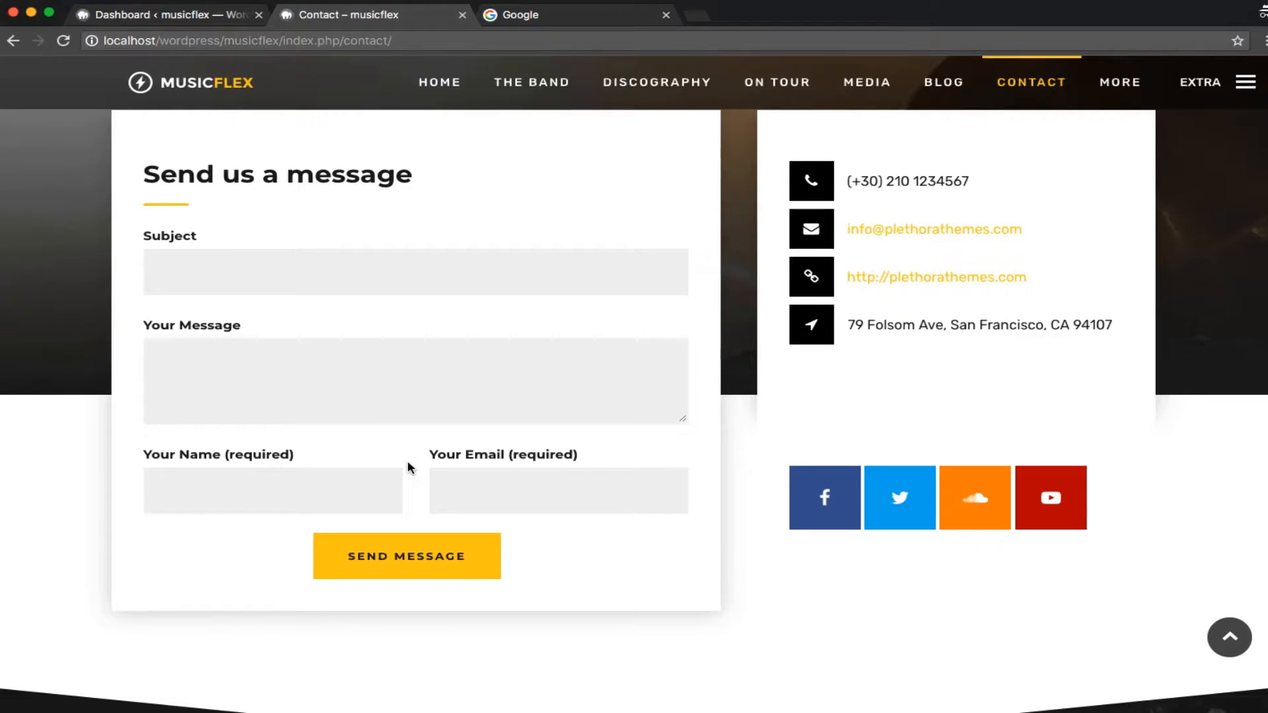
mouse_move(403, 453)
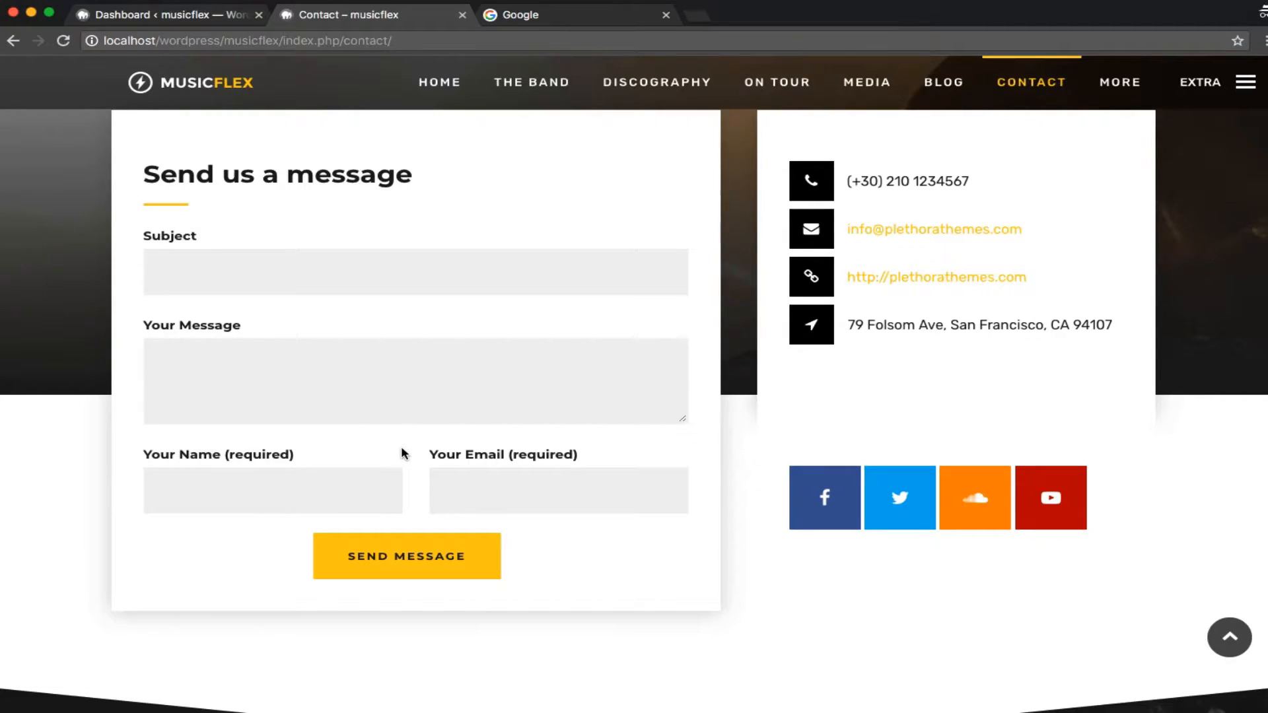
Step: Search Google for 'recaptcha' and open the 'reCAPTCHA: Easy on Humans, Hard on Bots' result
scroll(up, 3)
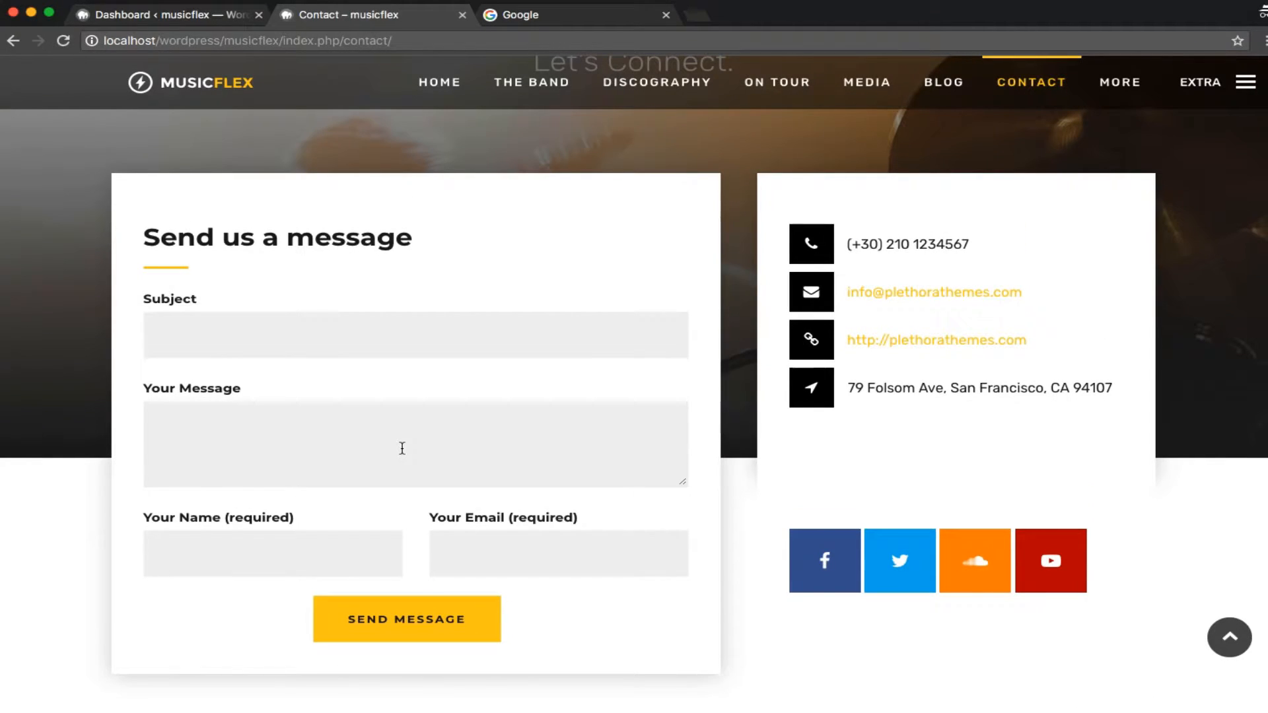
scroll(up, 3)
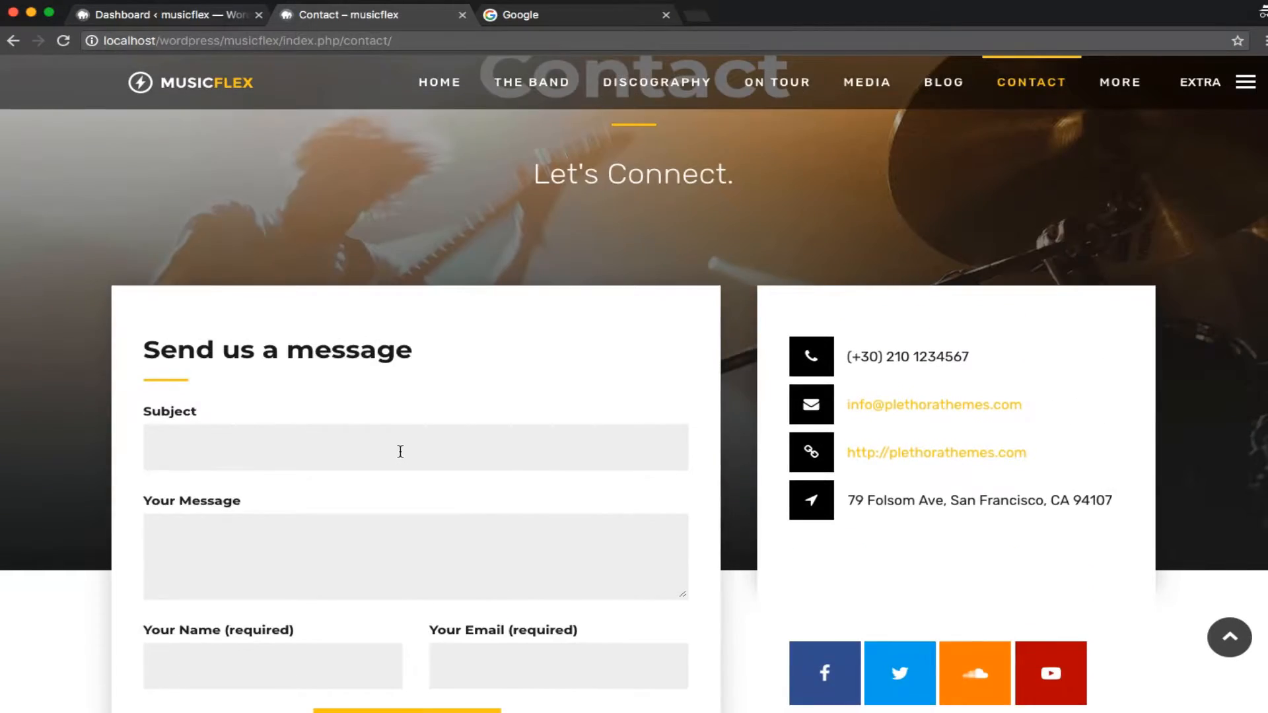
scroll(up, 3)
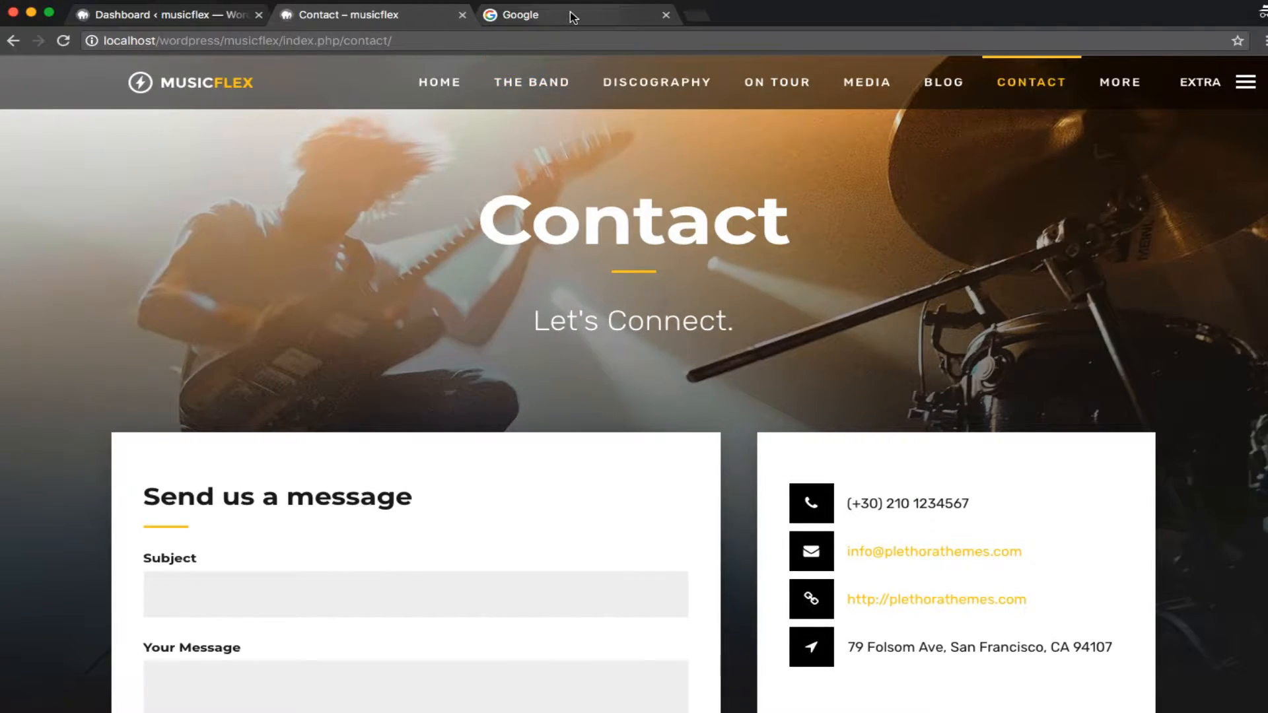
click(549, 14)
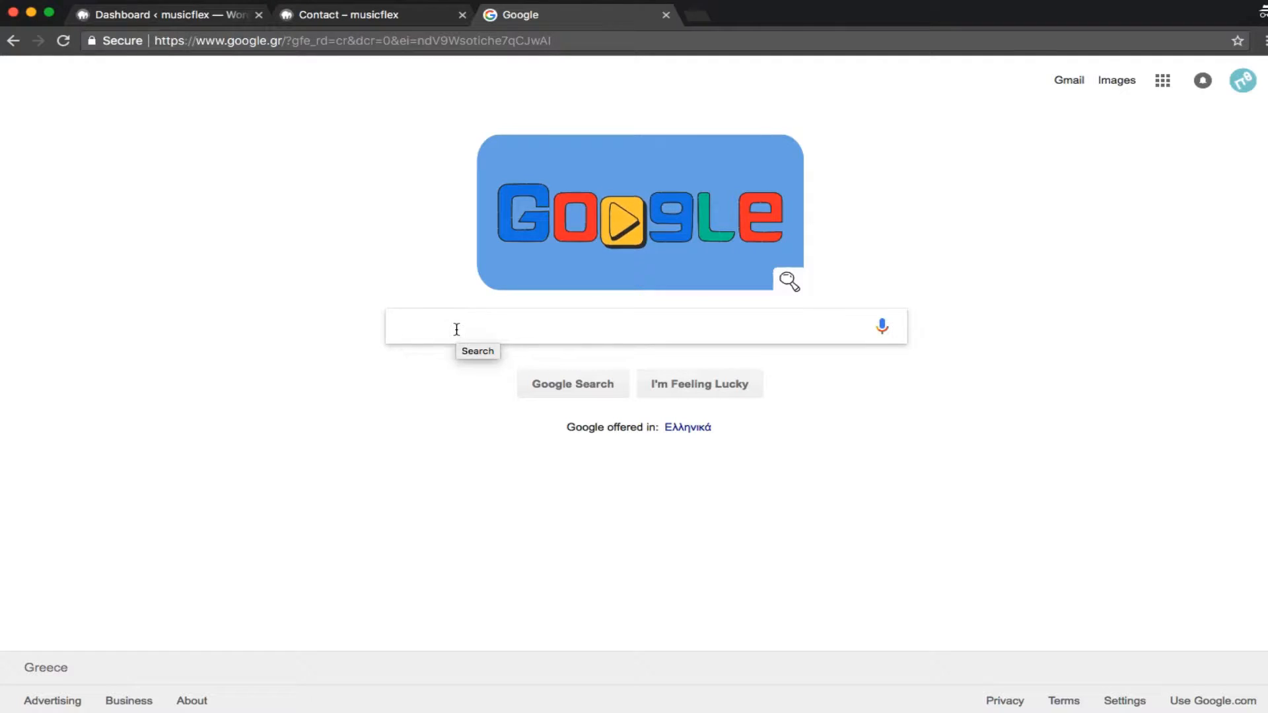
text(reCapt)
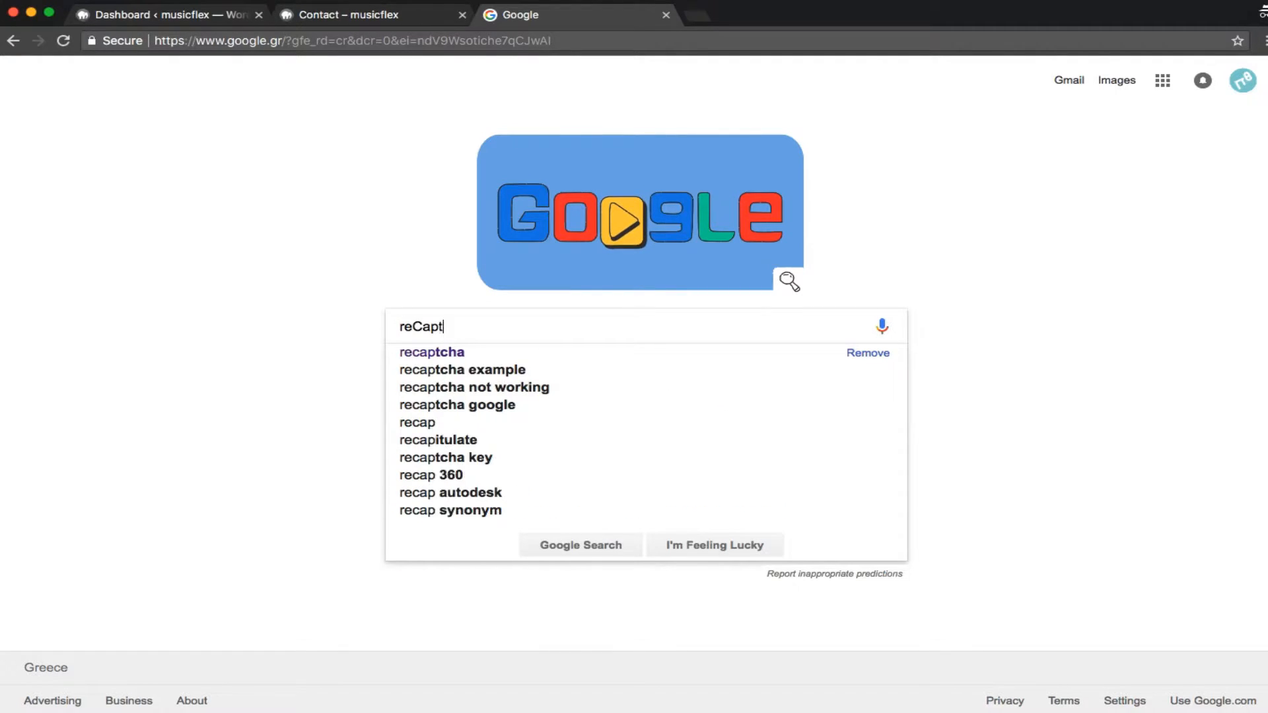
click(431, 351)
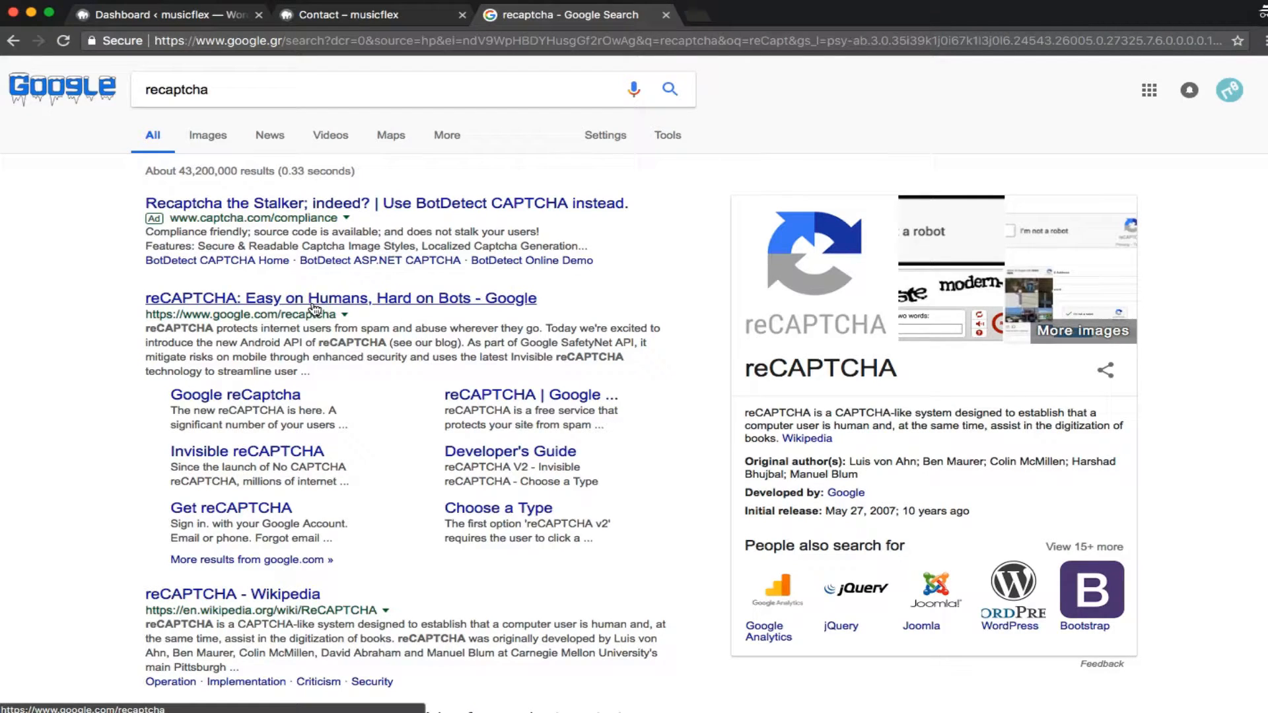
click(340, 298)
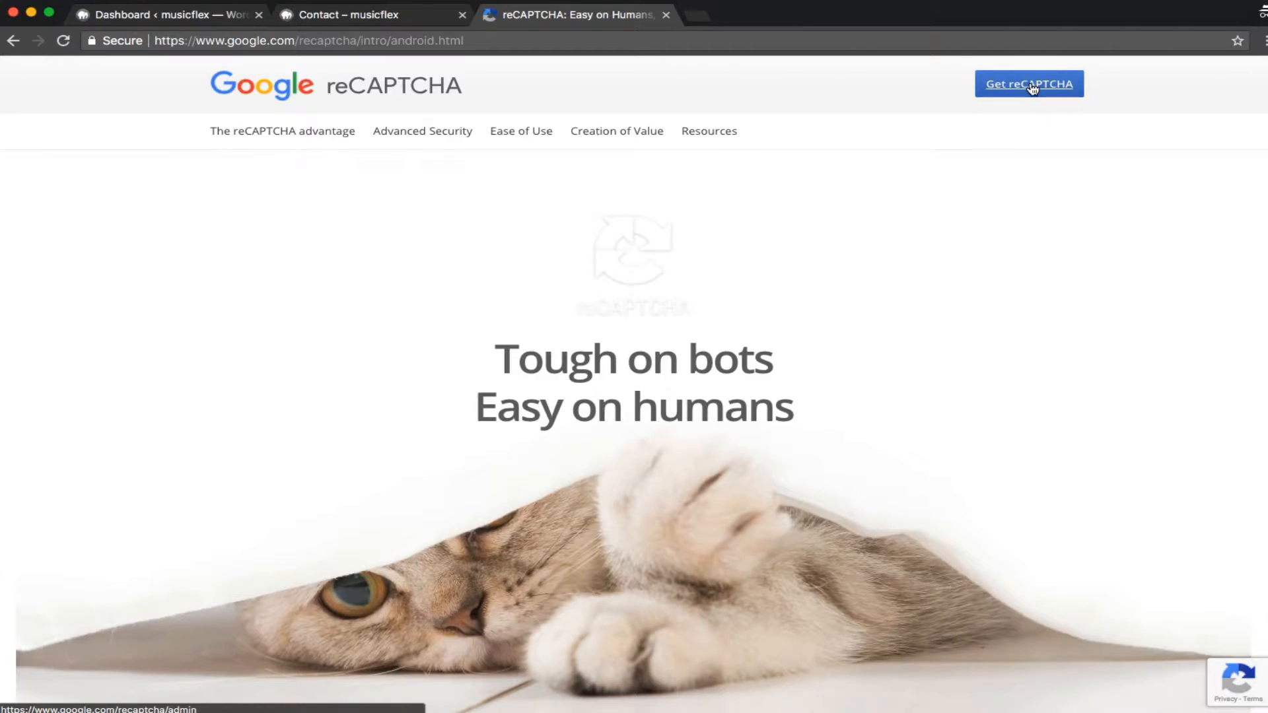
Step: In the reCAPTCHA Admin, label the new site 'Our Test Site' and choose reCAPTCHA V2
click(1029, 84)
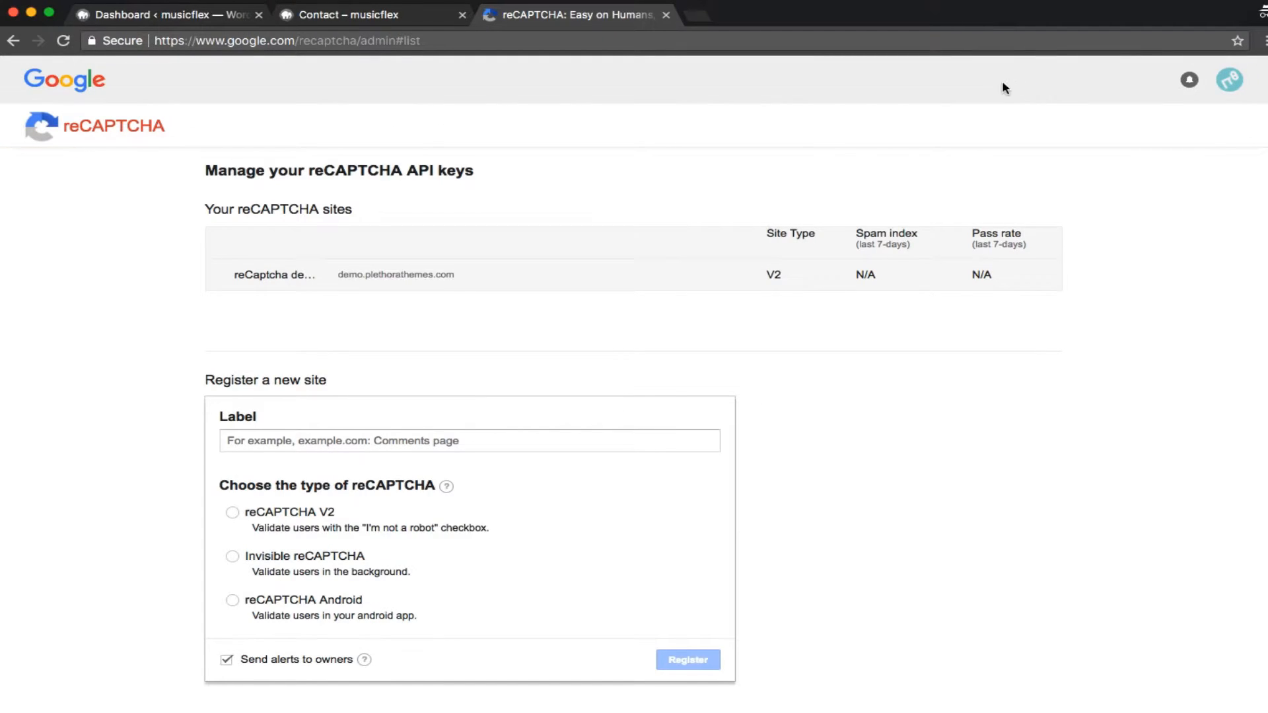
click(467, 441)
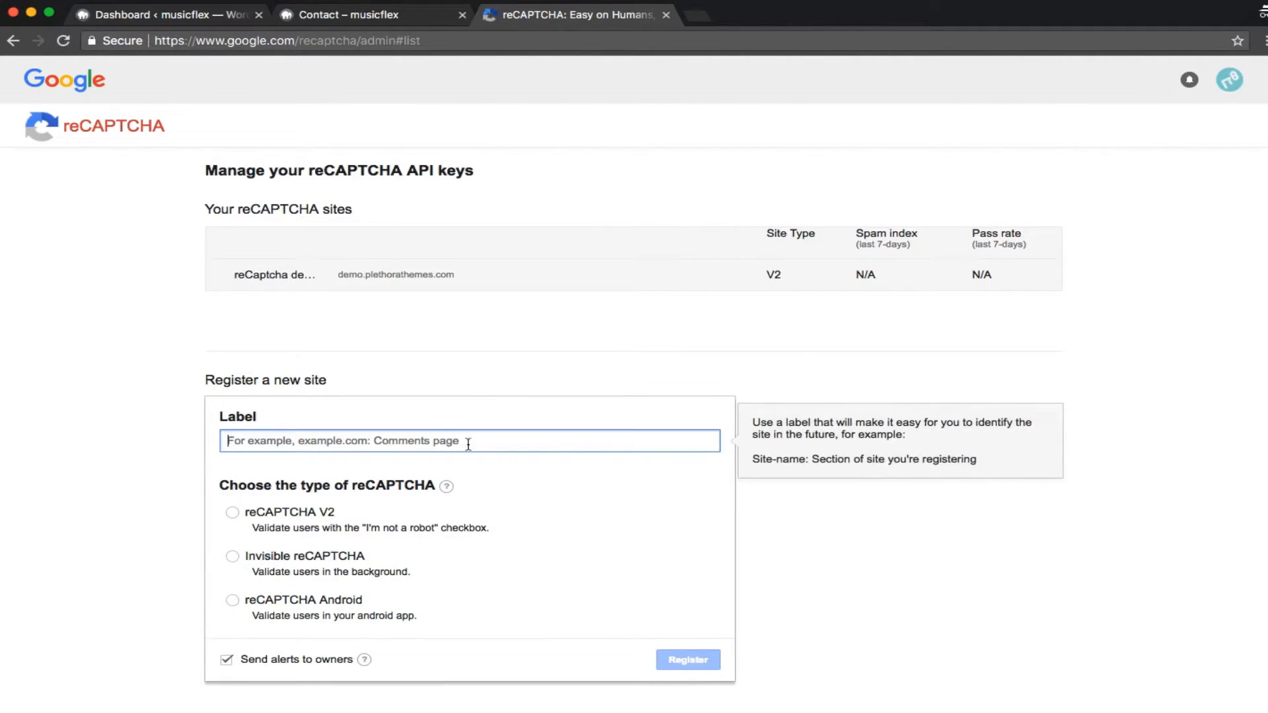
scroll(down, 3)
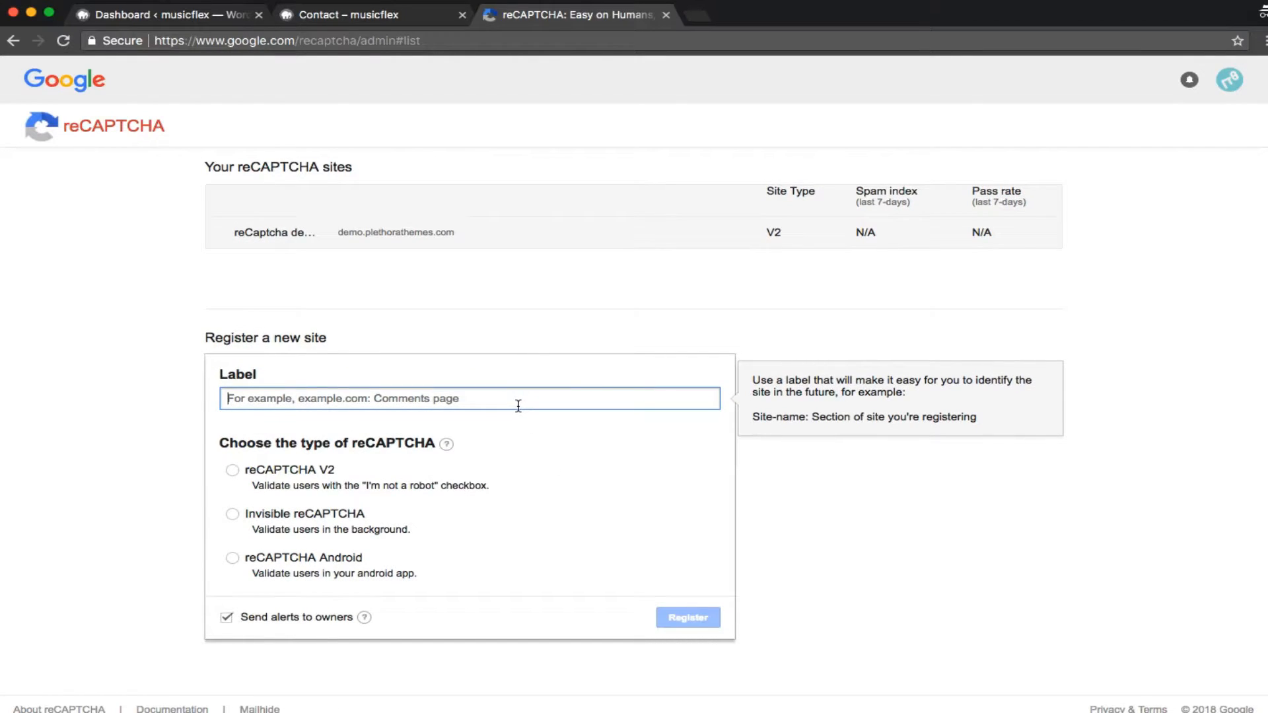
text(Our Tes)
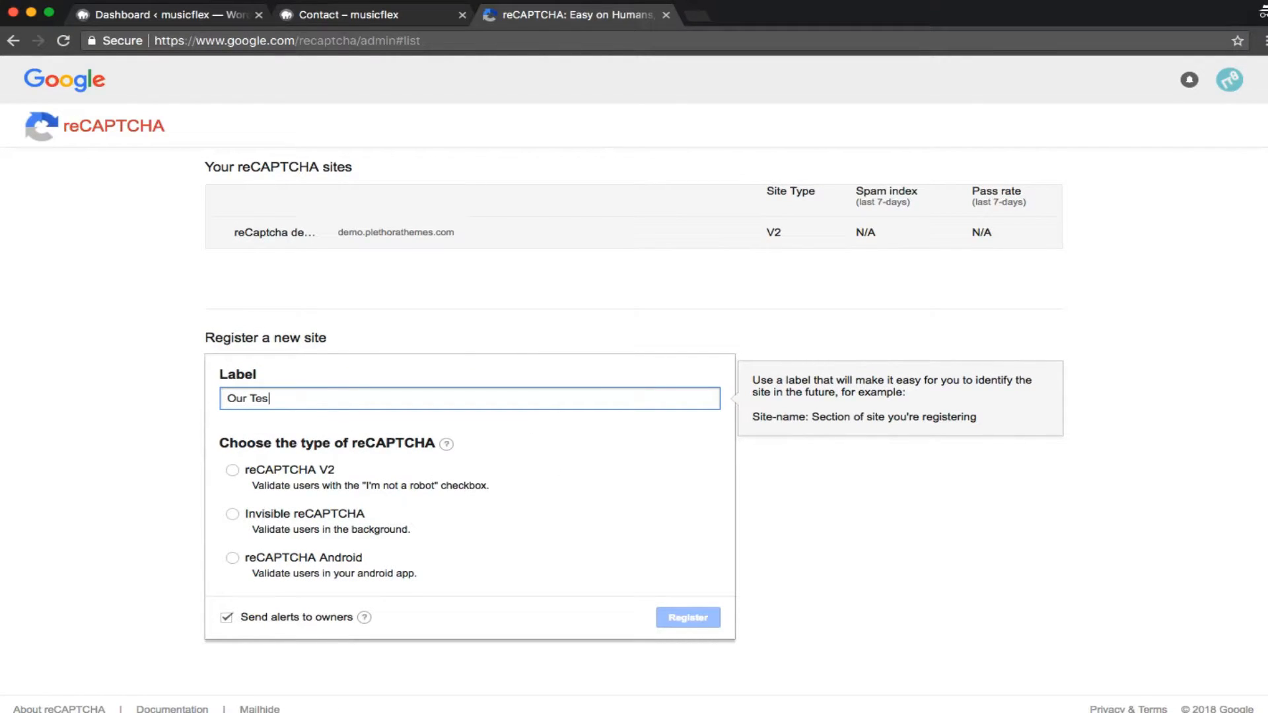
text(t Site)
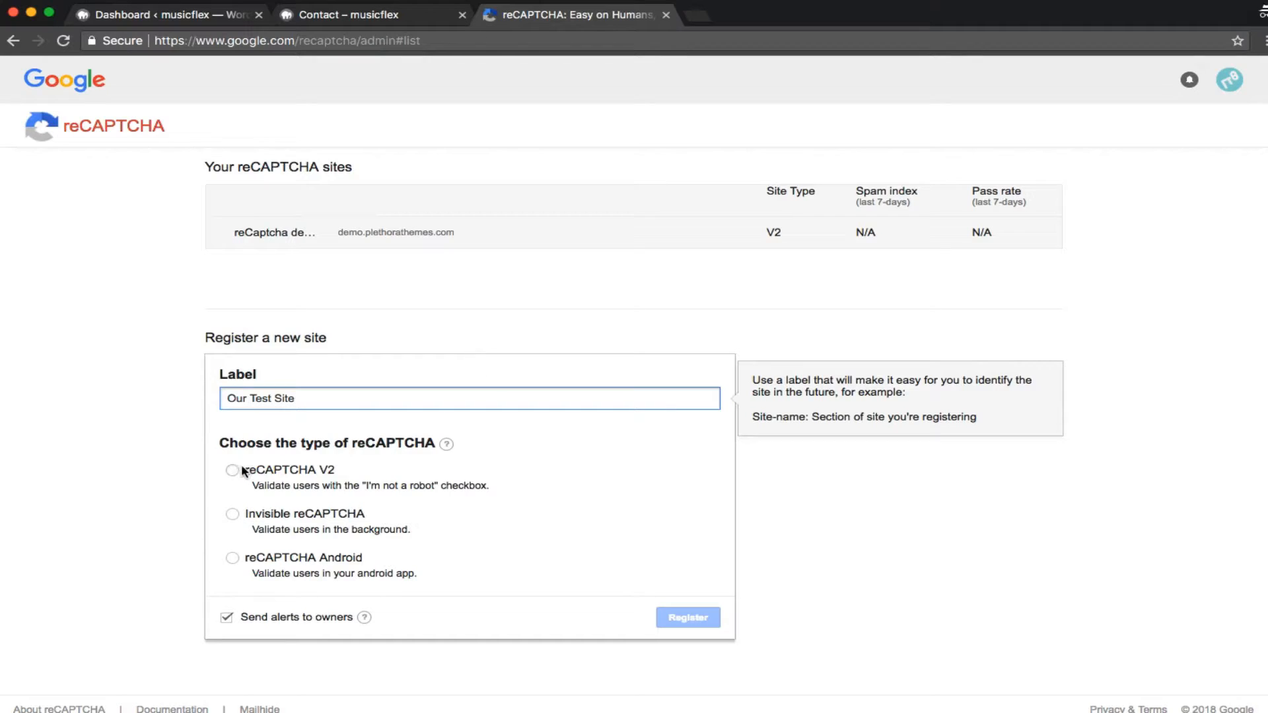
click(232, 475)
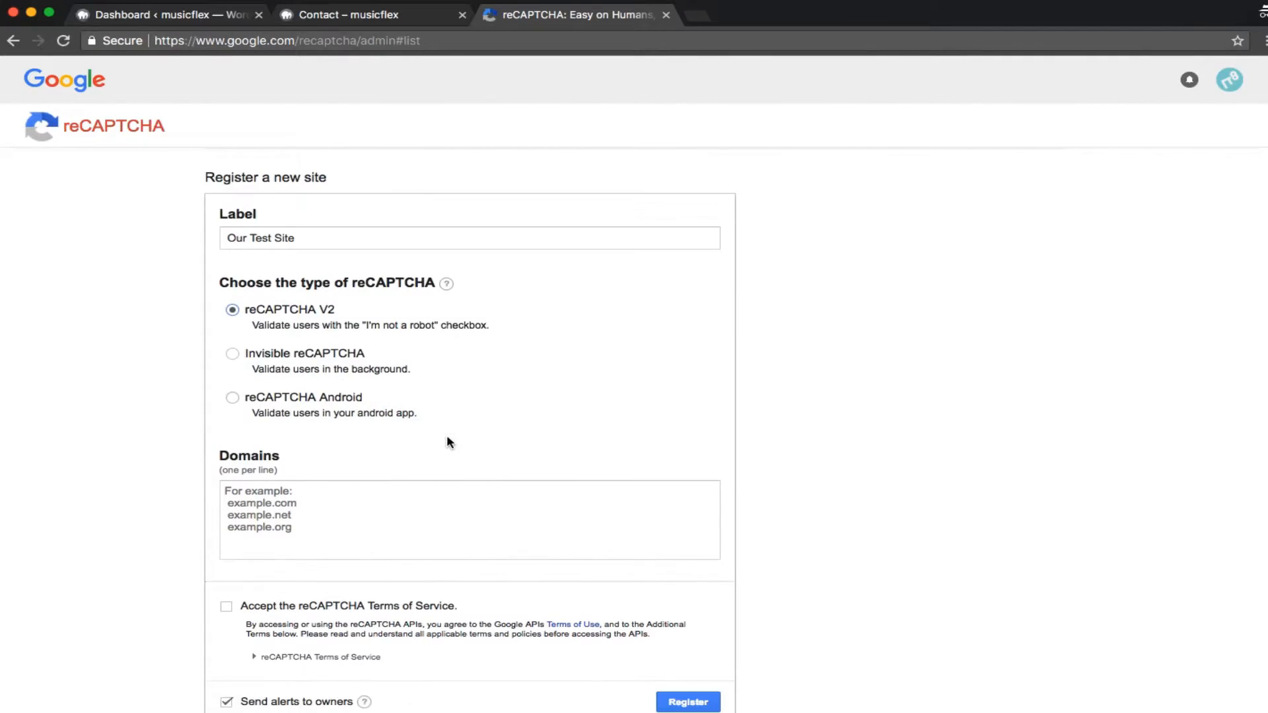
Step: Add domains plethorathemes.com and localhost, accept the Terms of Service and register the site
text(pleth)
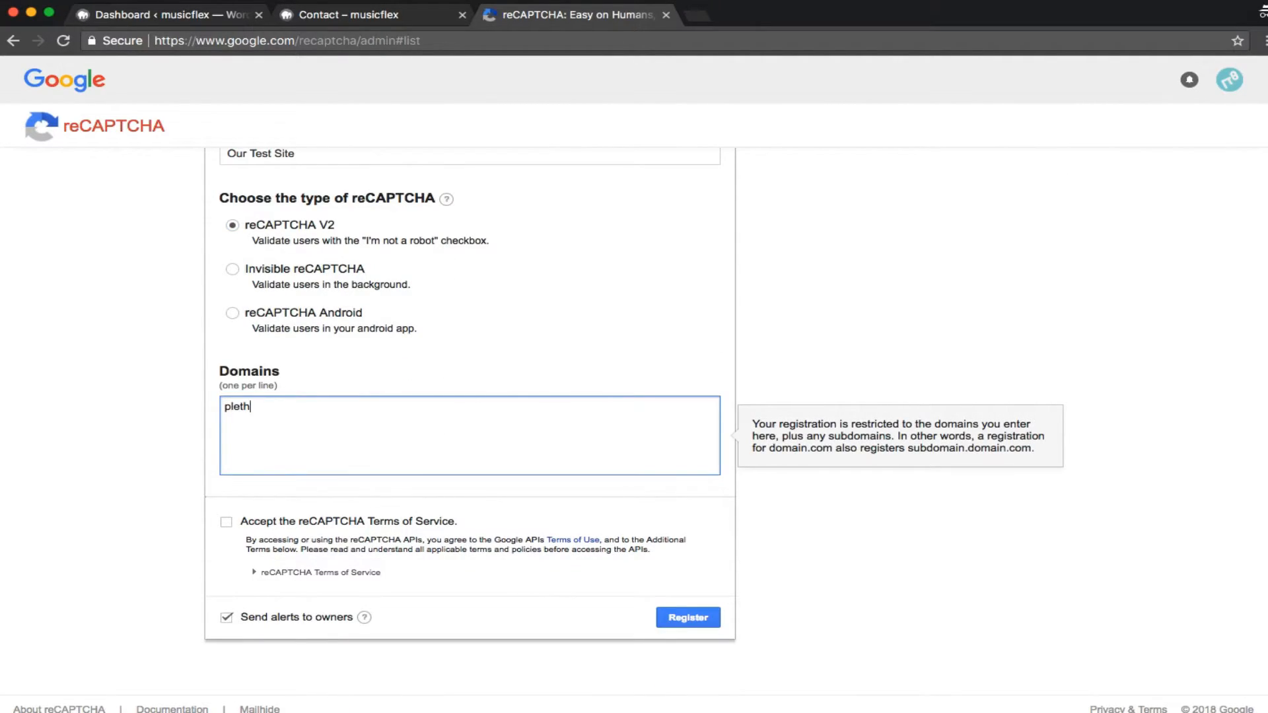
text(orathemes.)
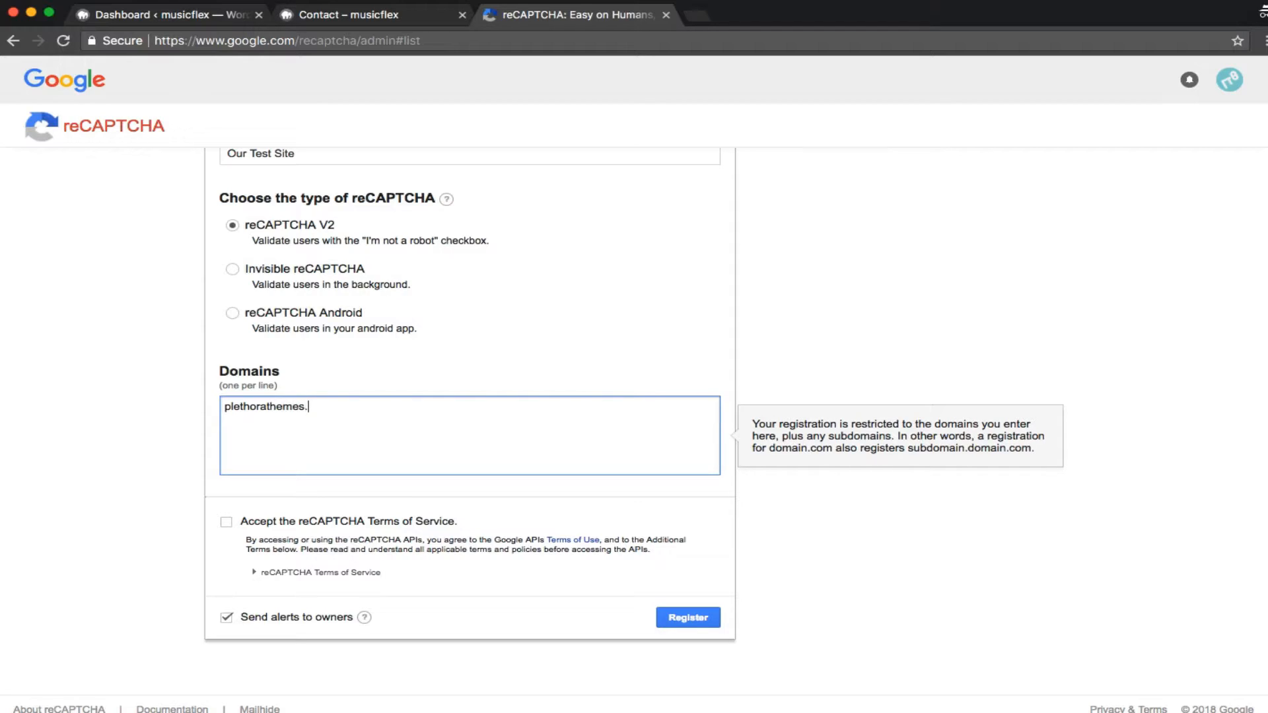
text(com)
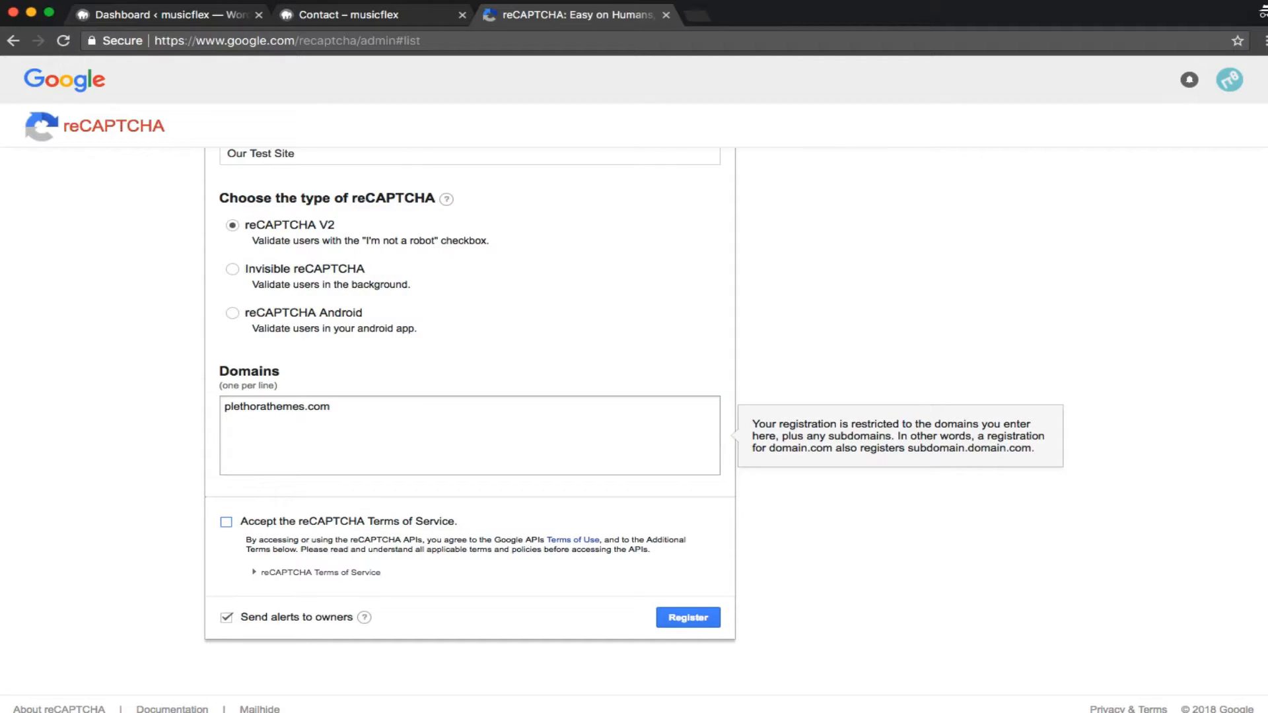
text(loc)
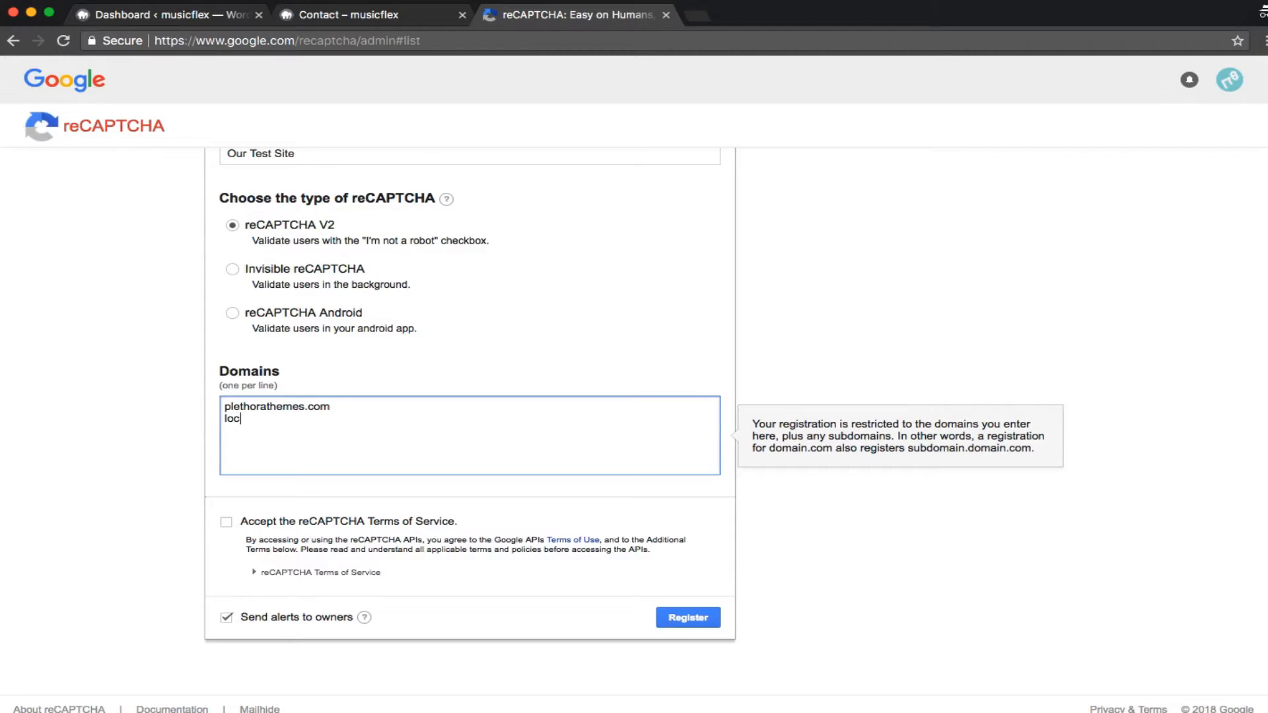
text(alhost)
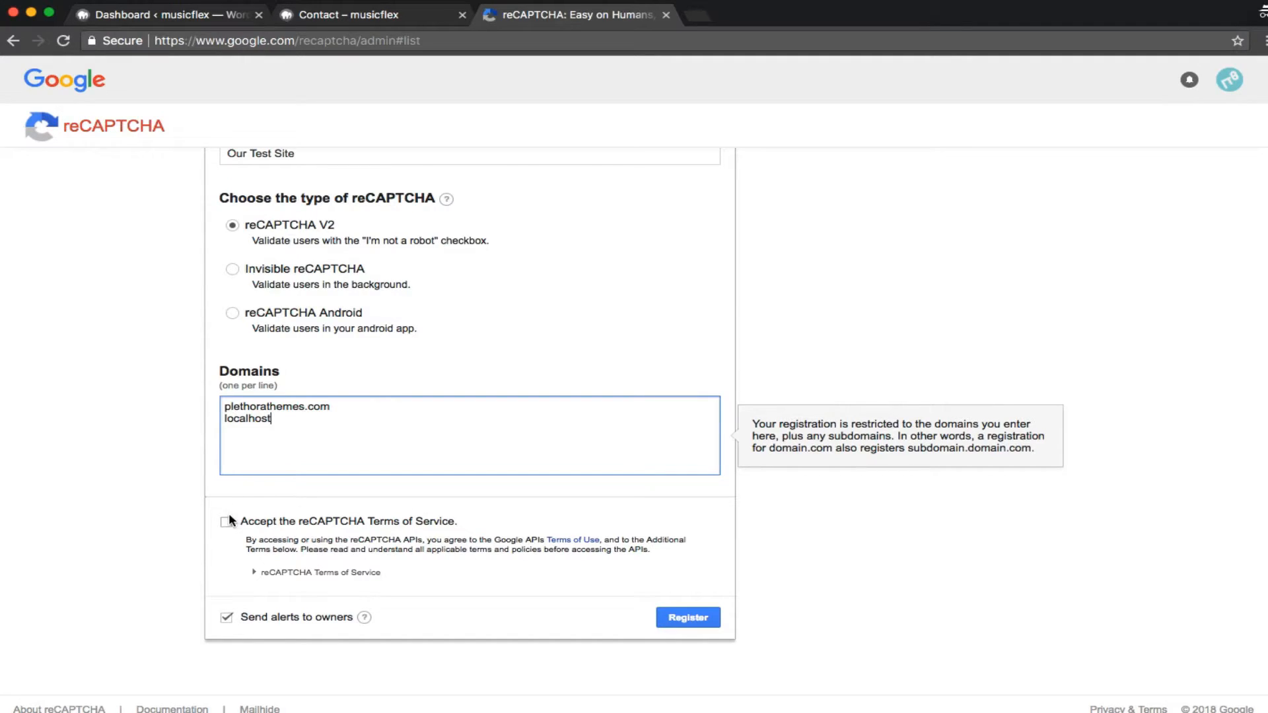
click(225, 520)
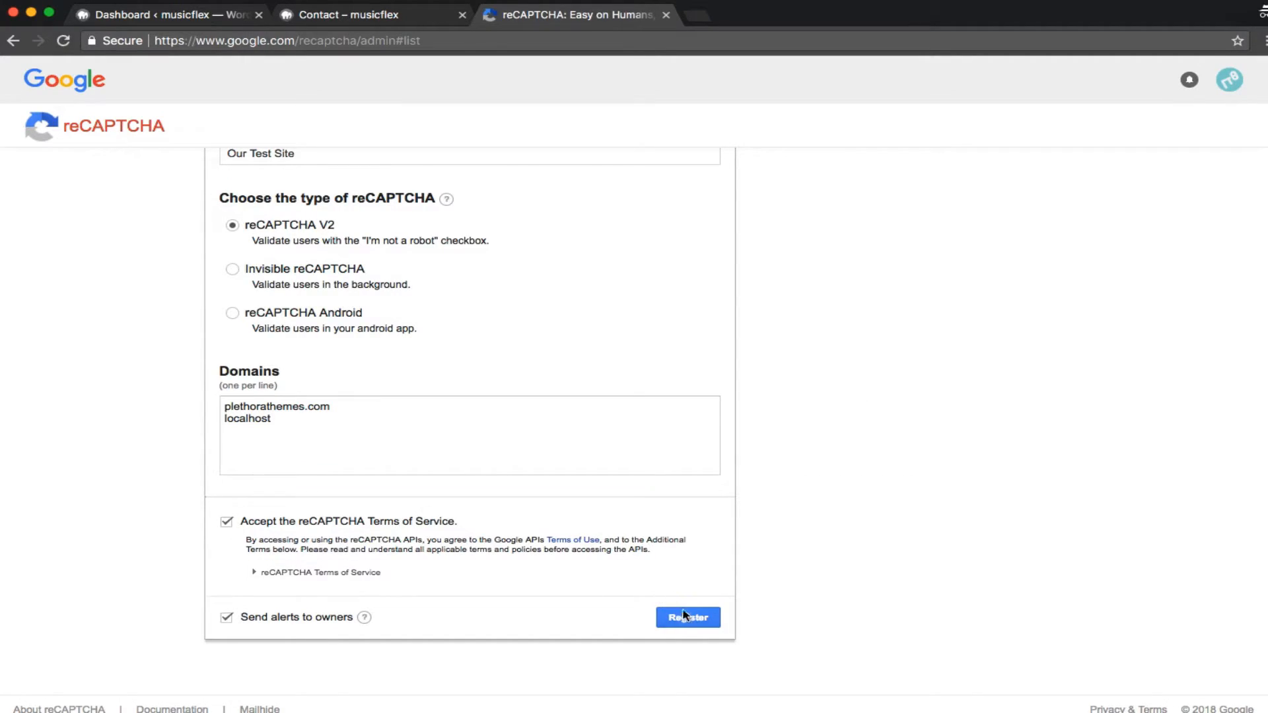
click(687, 617)
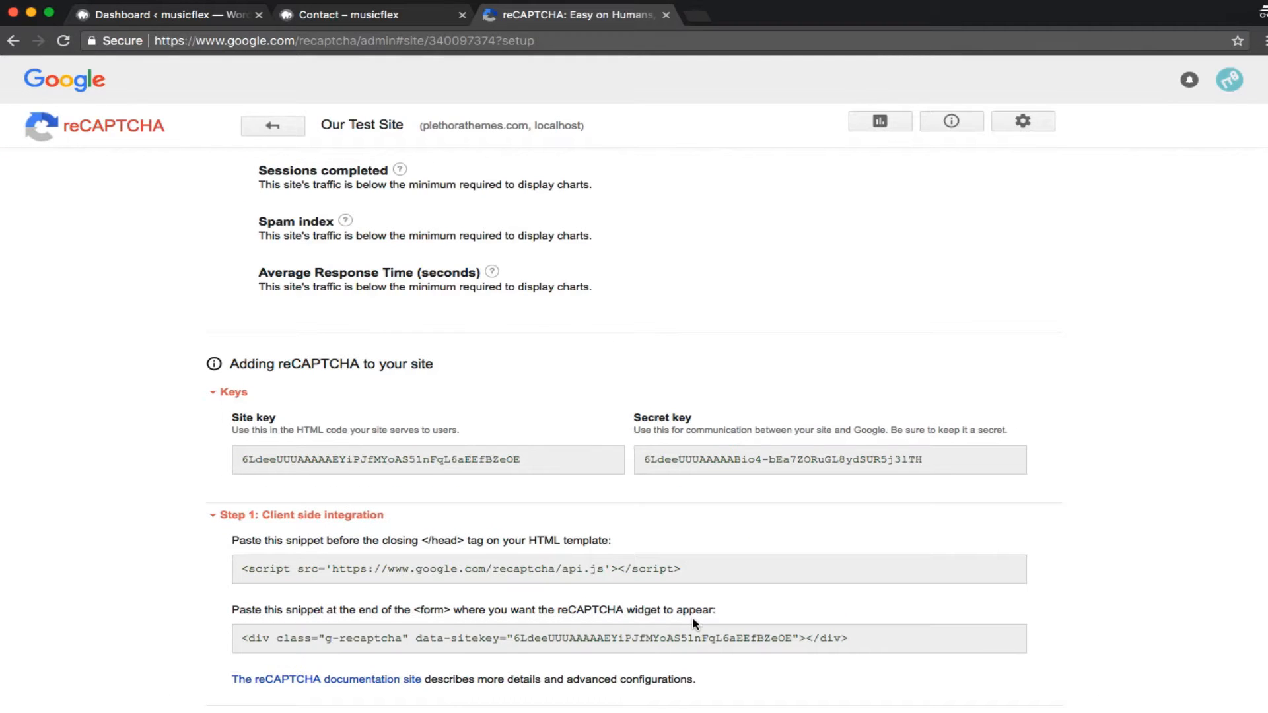
mouse_move(554, 467)
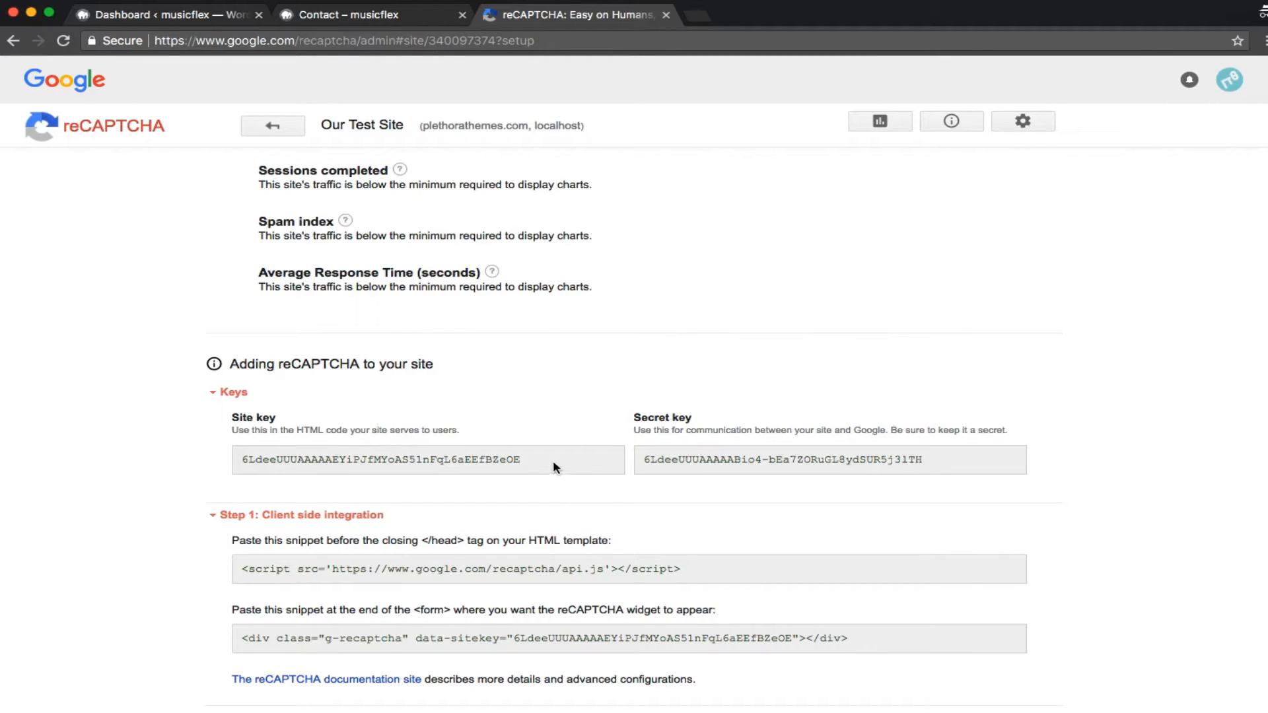
Step: Select the generated site key and return to the WordPress dashboard tab
triple_click(381, 459)
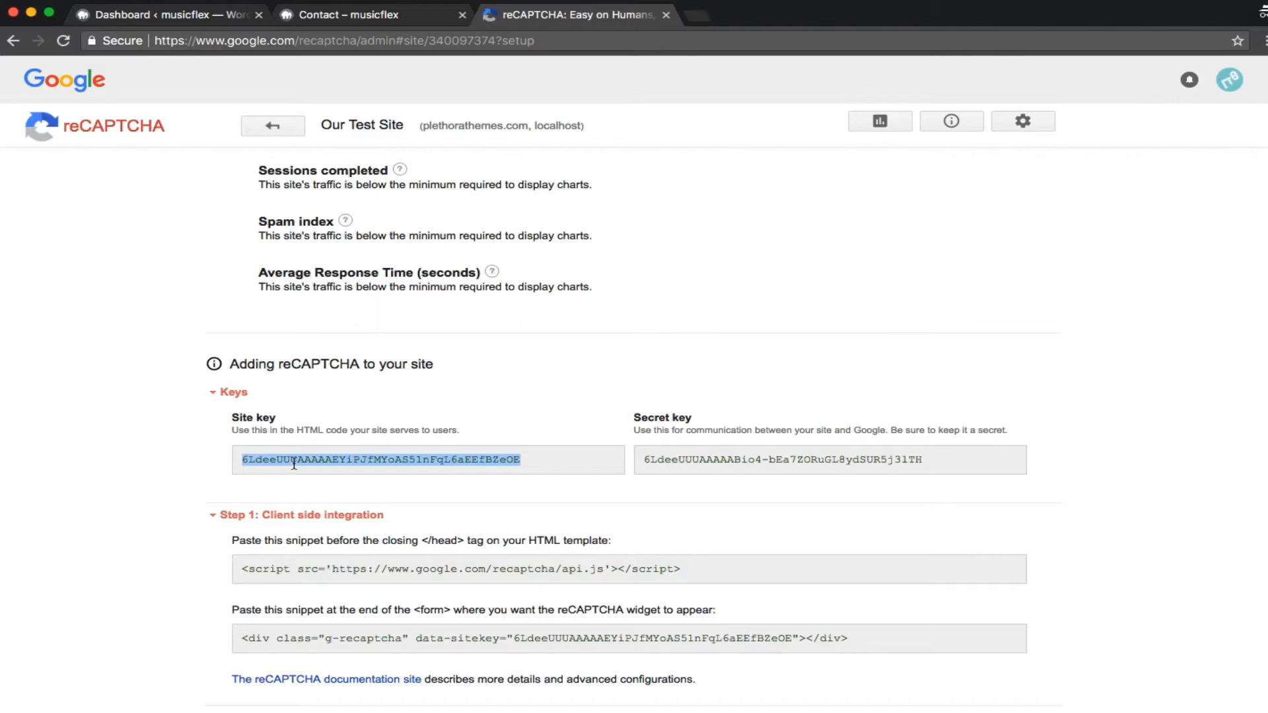
click(161, 15)
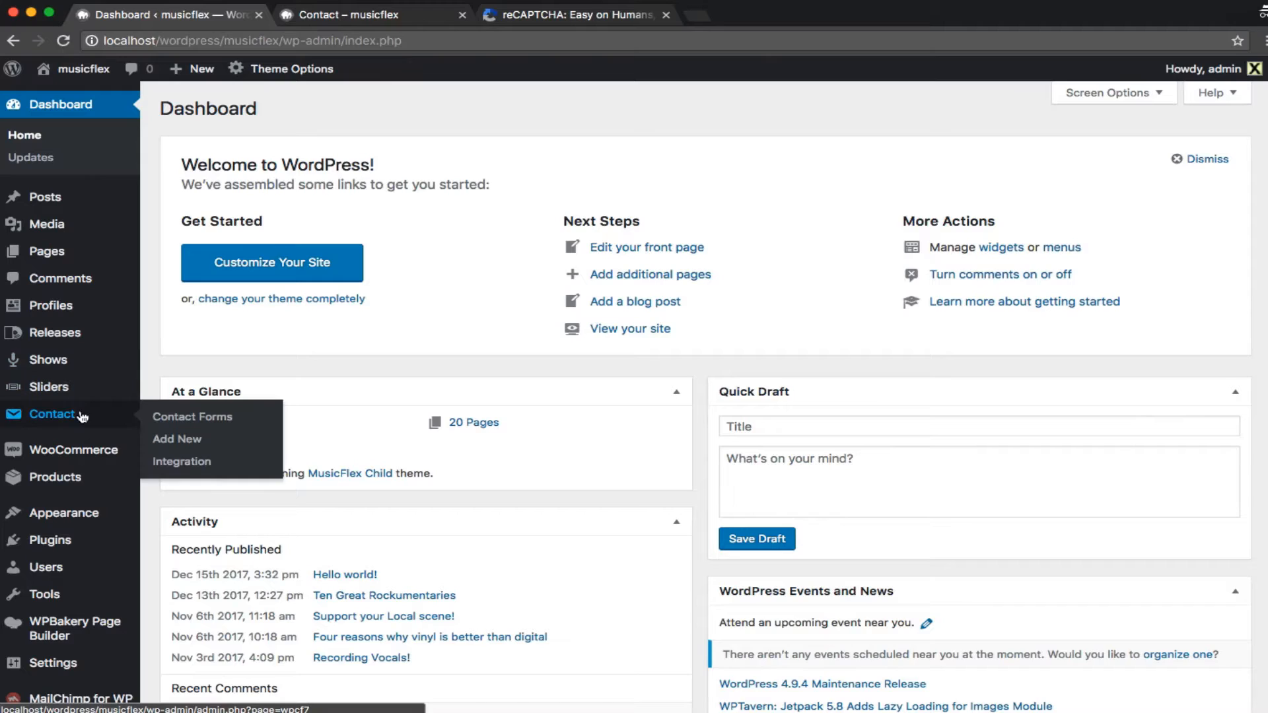
Step: In Contact > Integration, enter the reCAPTCHA site and secret keys, save them, and go to Contact Forms
click(182, 461)
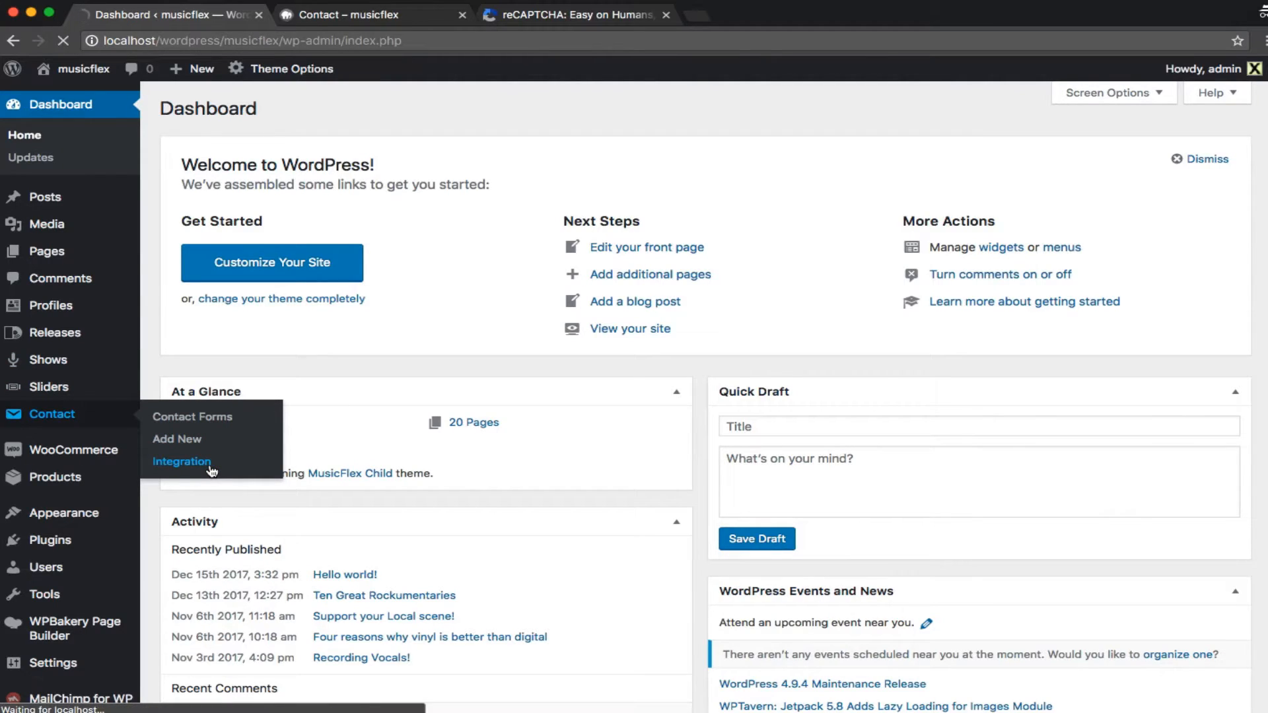
click(181, 461)
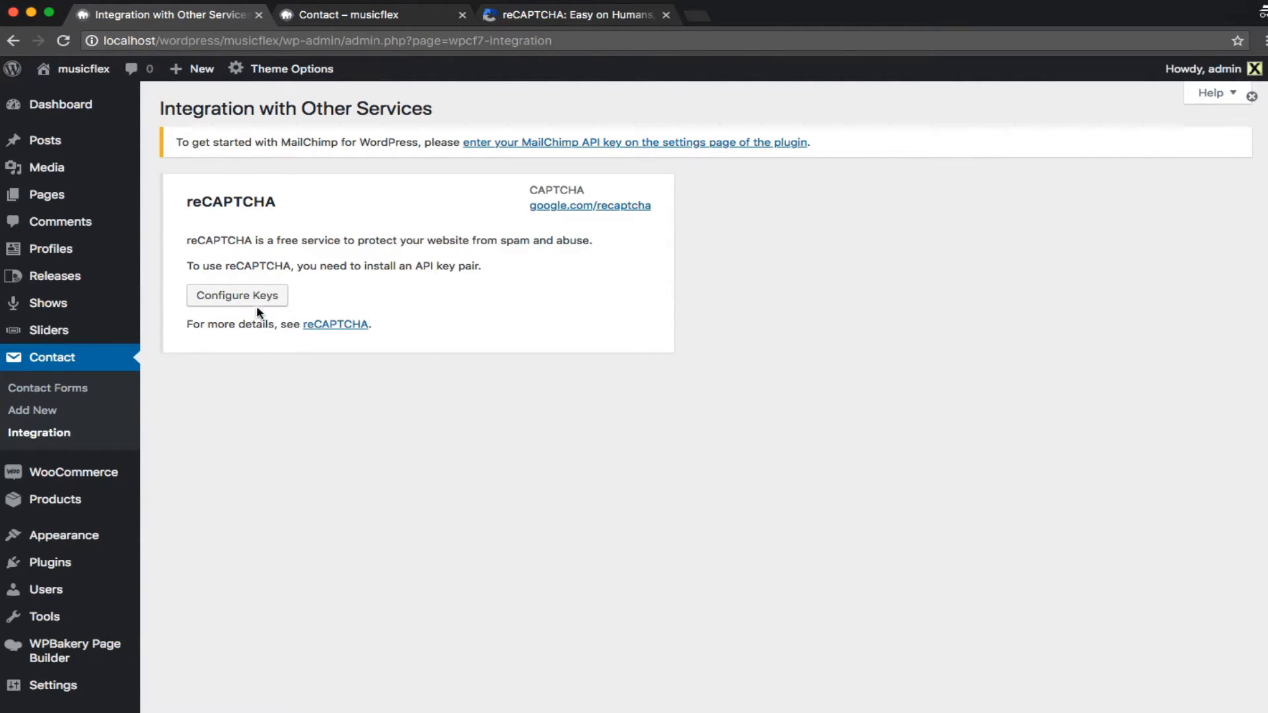
click(237, 295)
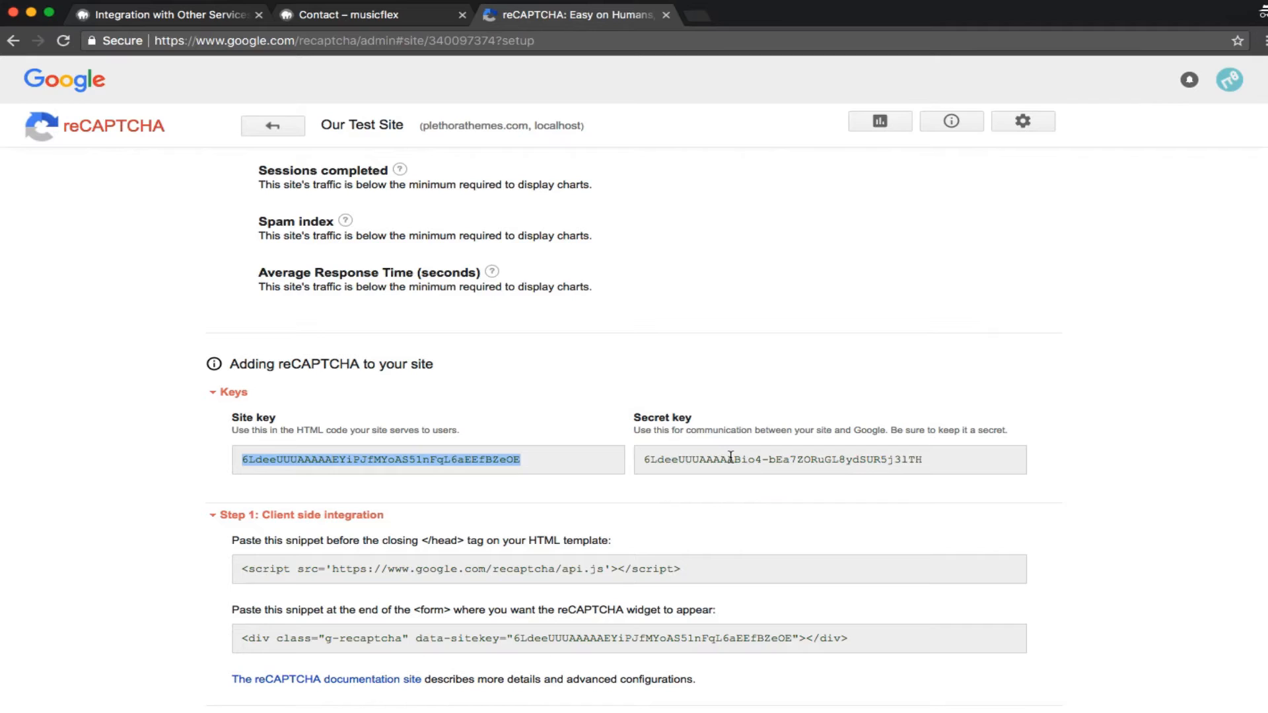
right_click(808, 460)
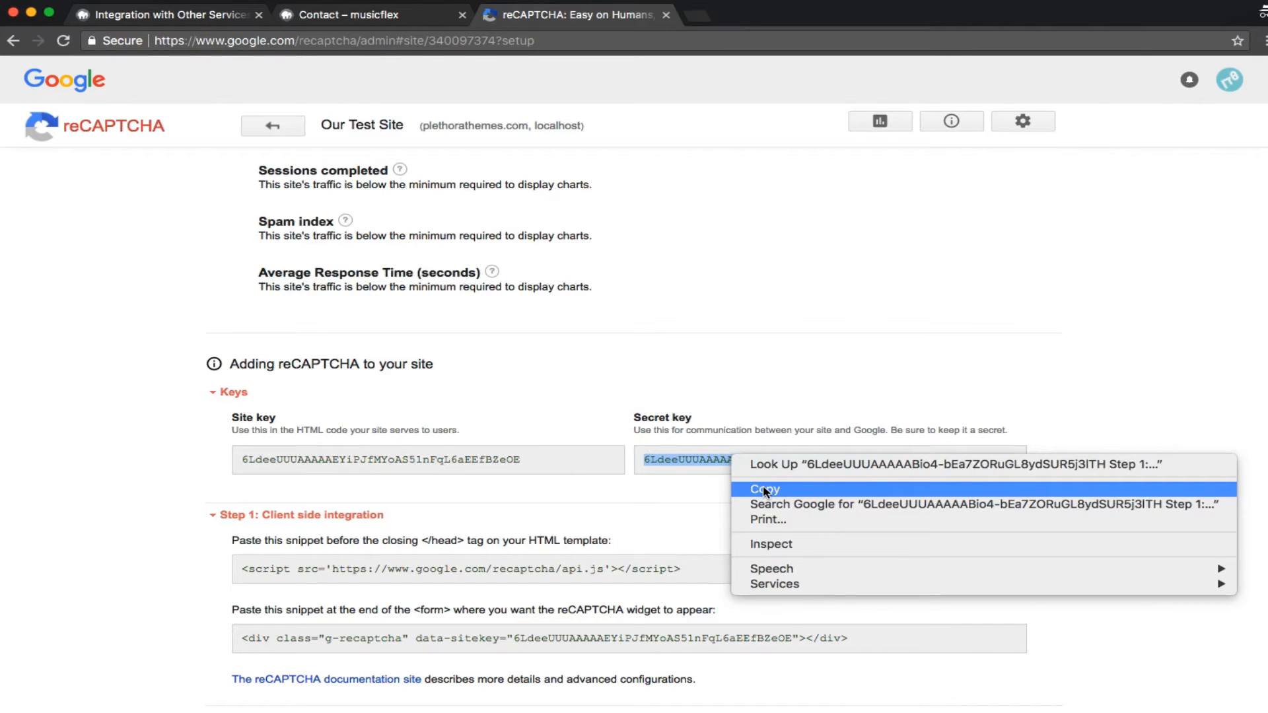
click(167, 15)
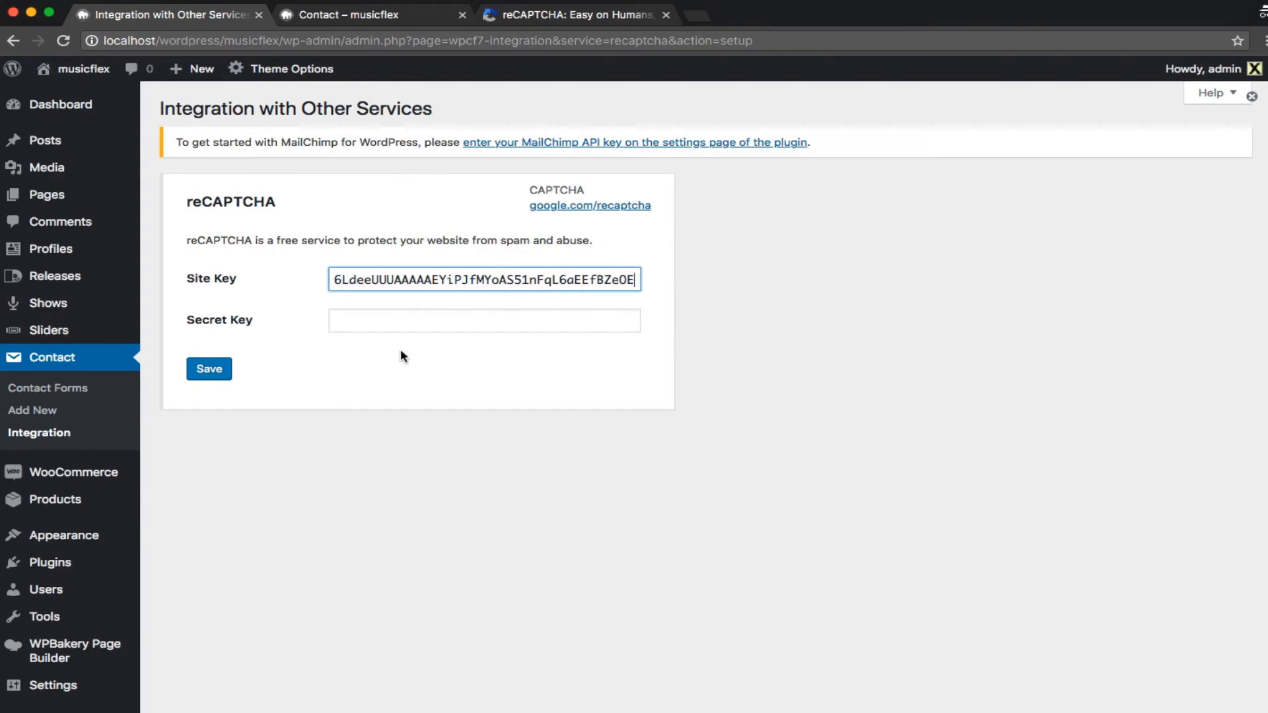
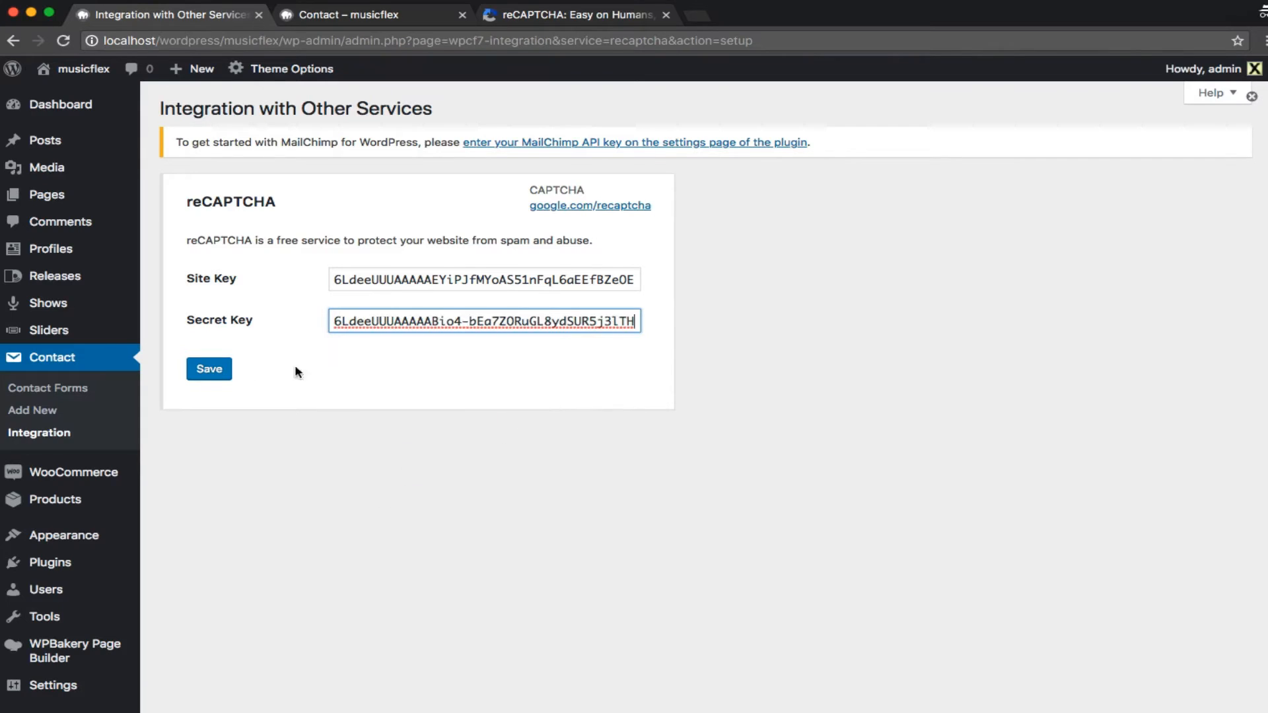
click(209, 368)
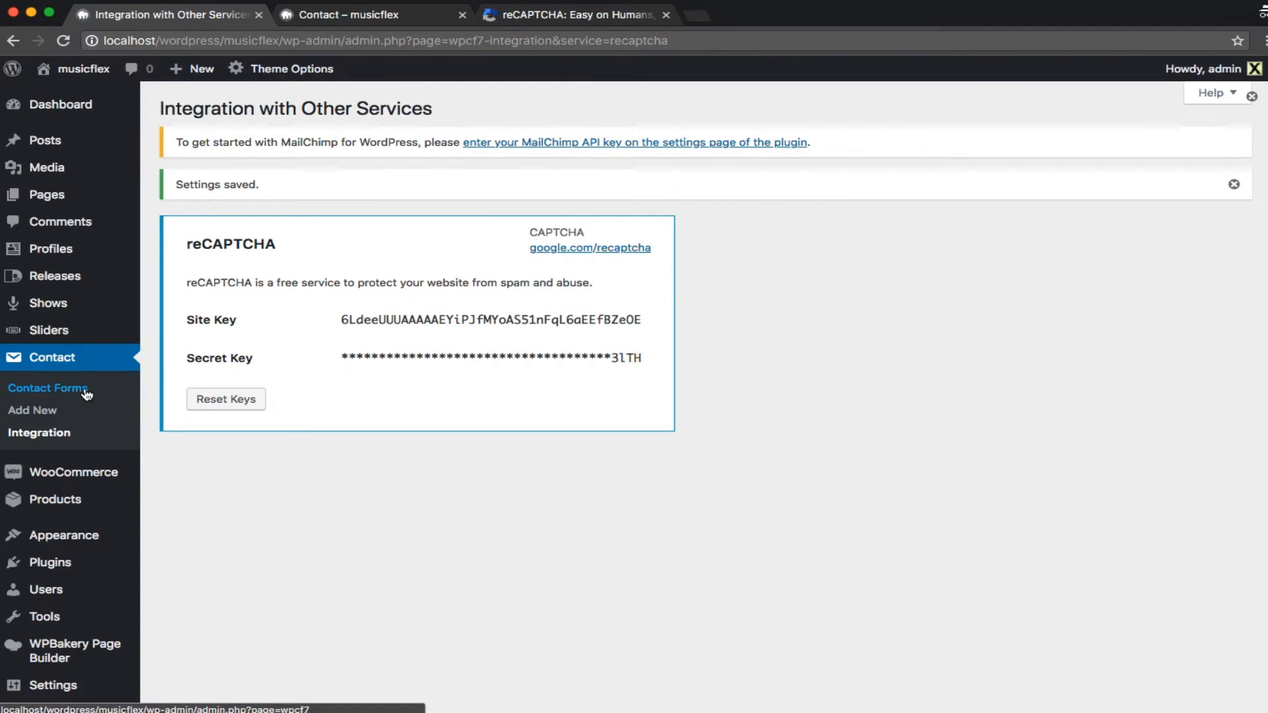
click(48, 387)
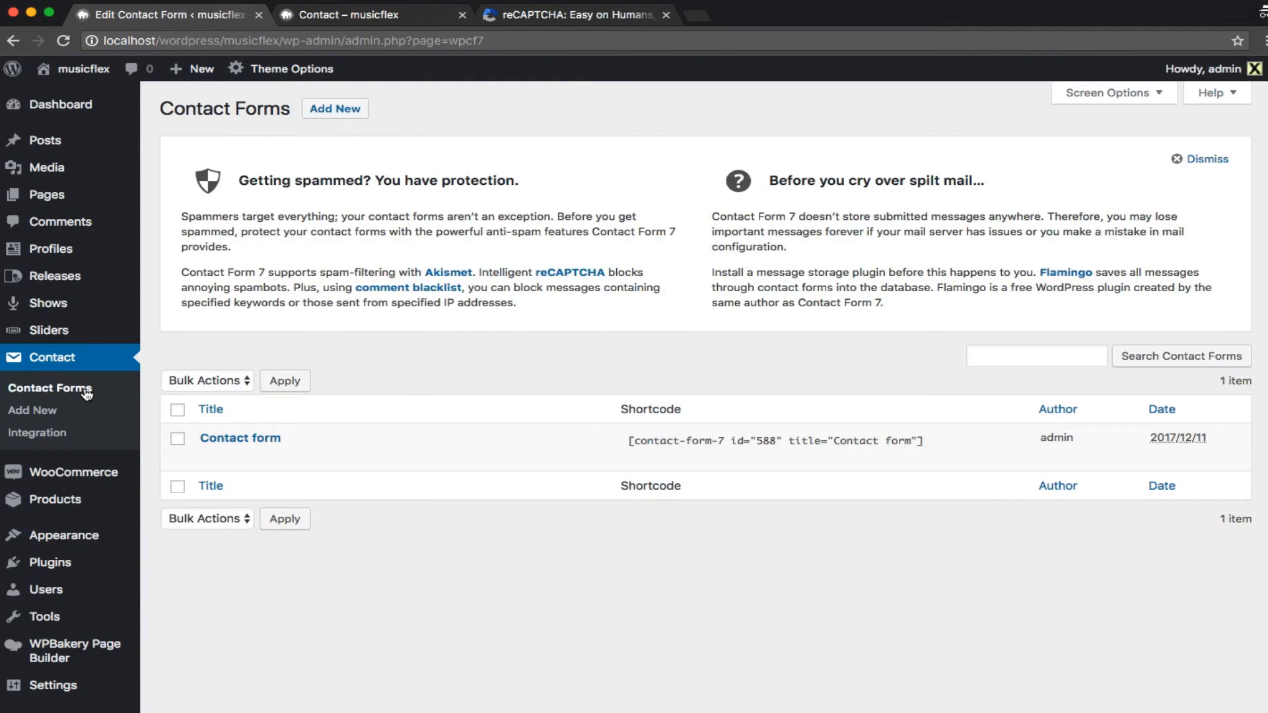
Step: Insert '<p>[recaptcha]</p>' above the submit row of the Contact form and save it
click(239, 437)
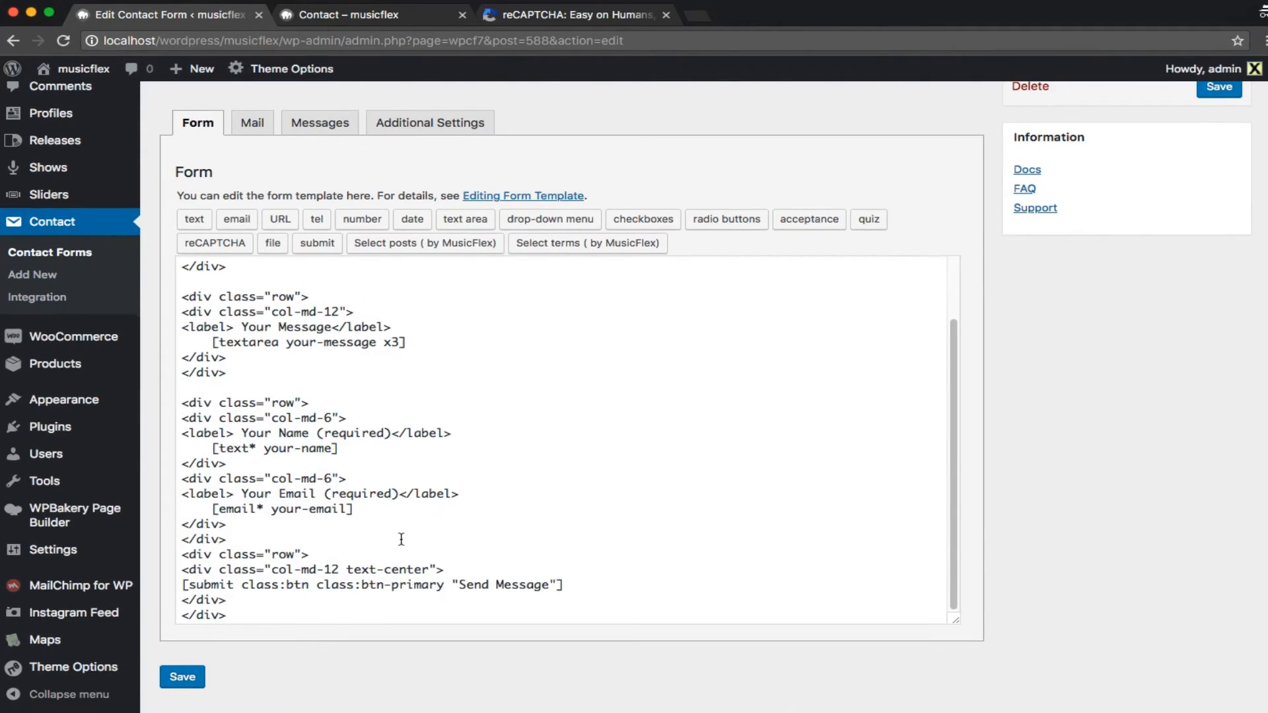
text(<p>[rec)
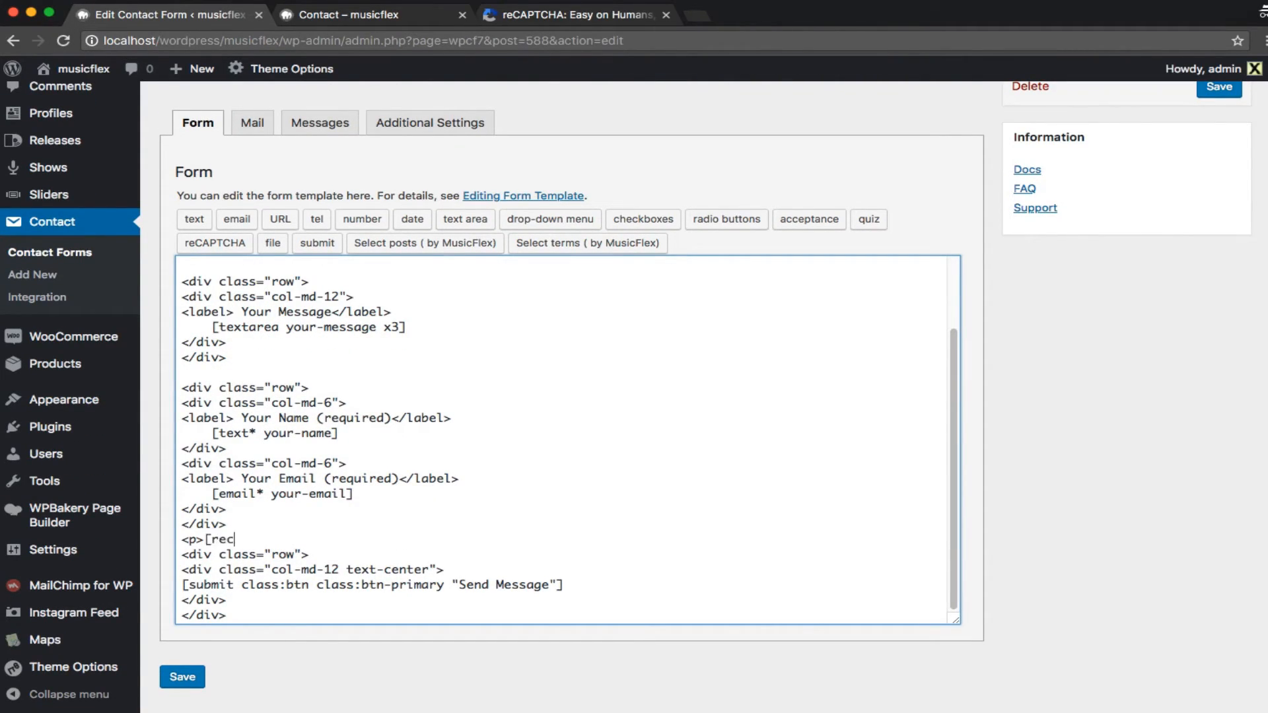
text(aptcha]</p><)
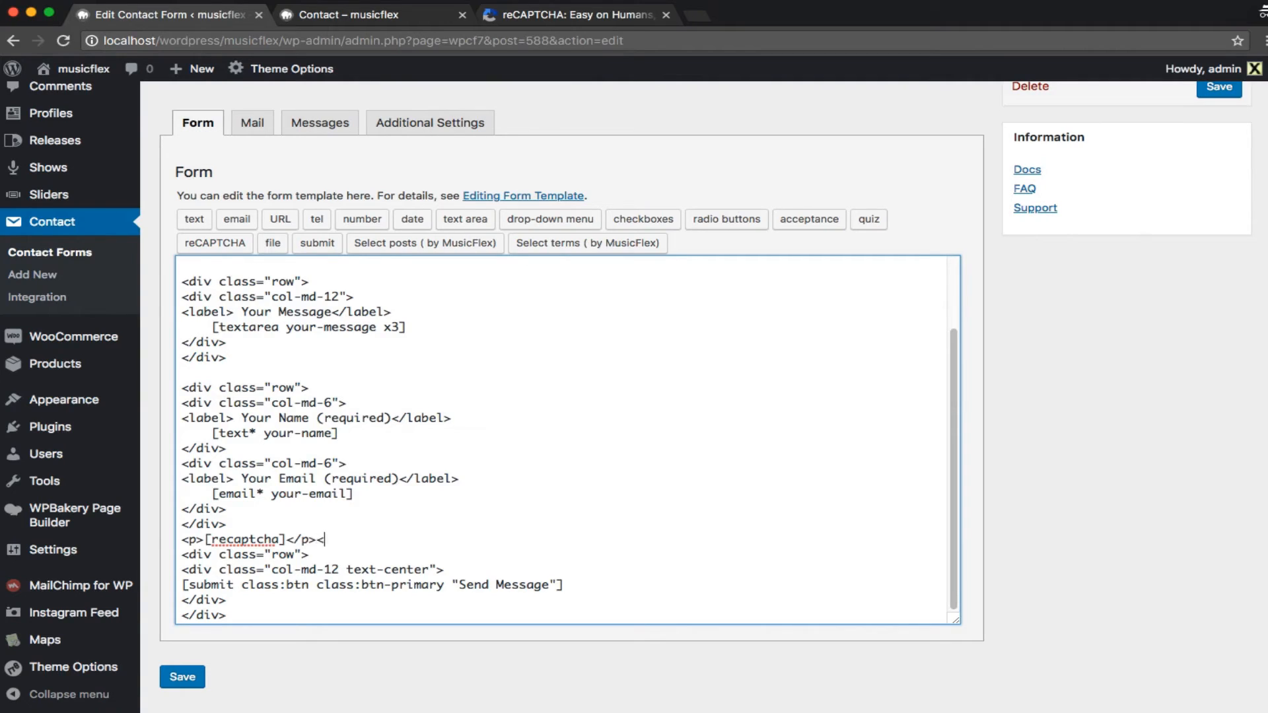
click(182, 676)
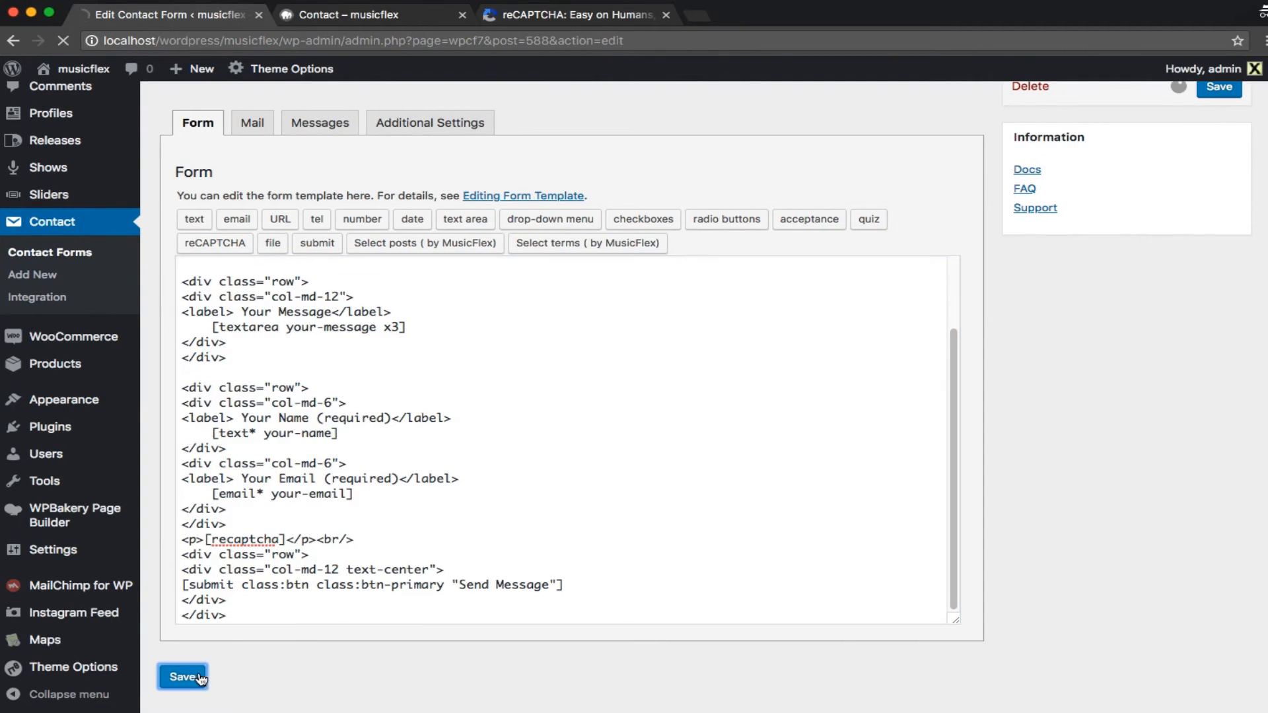
click(182, 677)
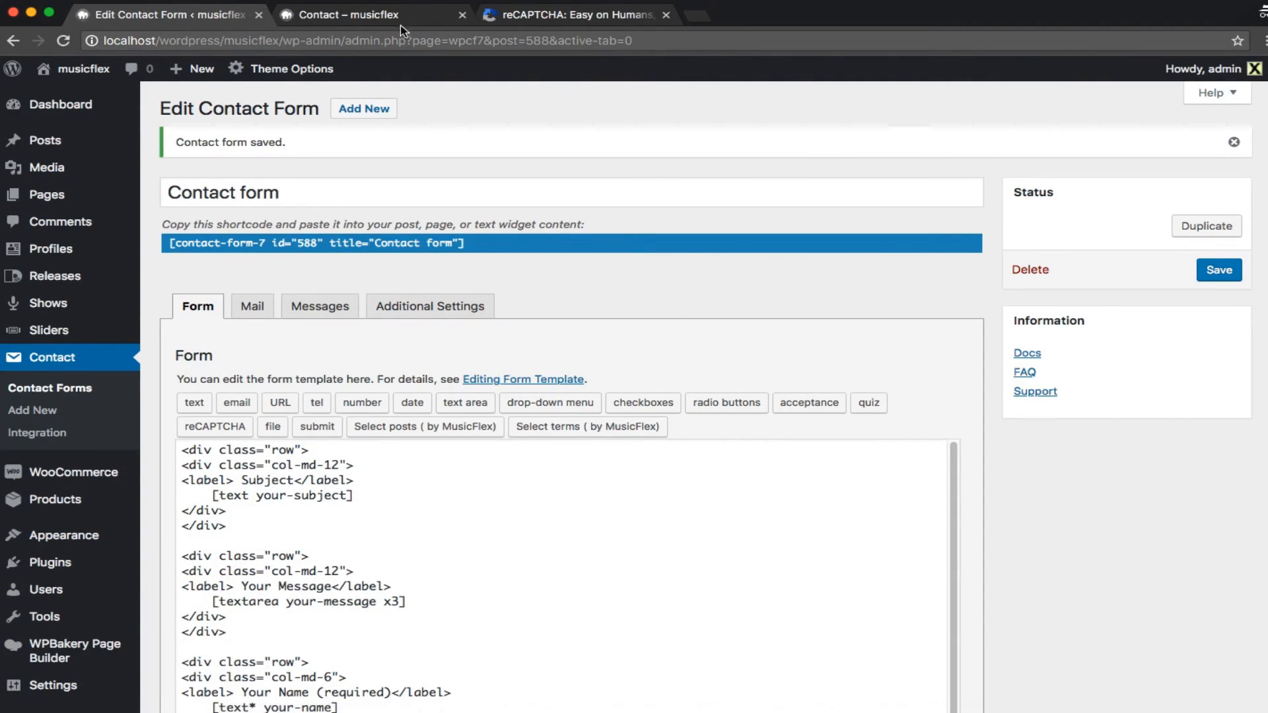